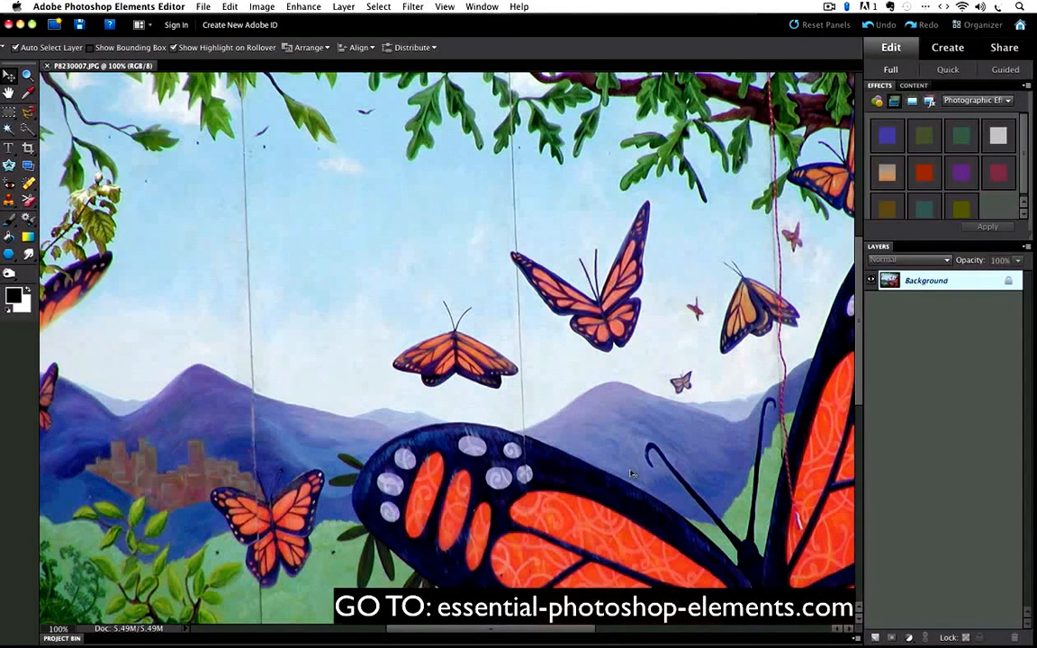
mouse_move(645, 486)
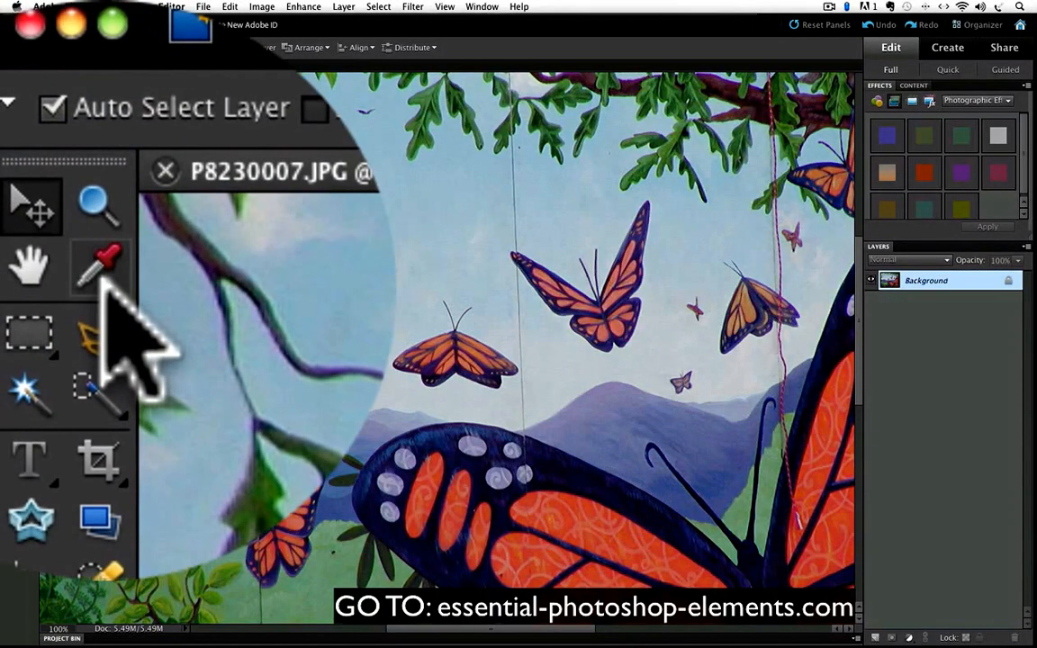
mouse_move(100, 261)
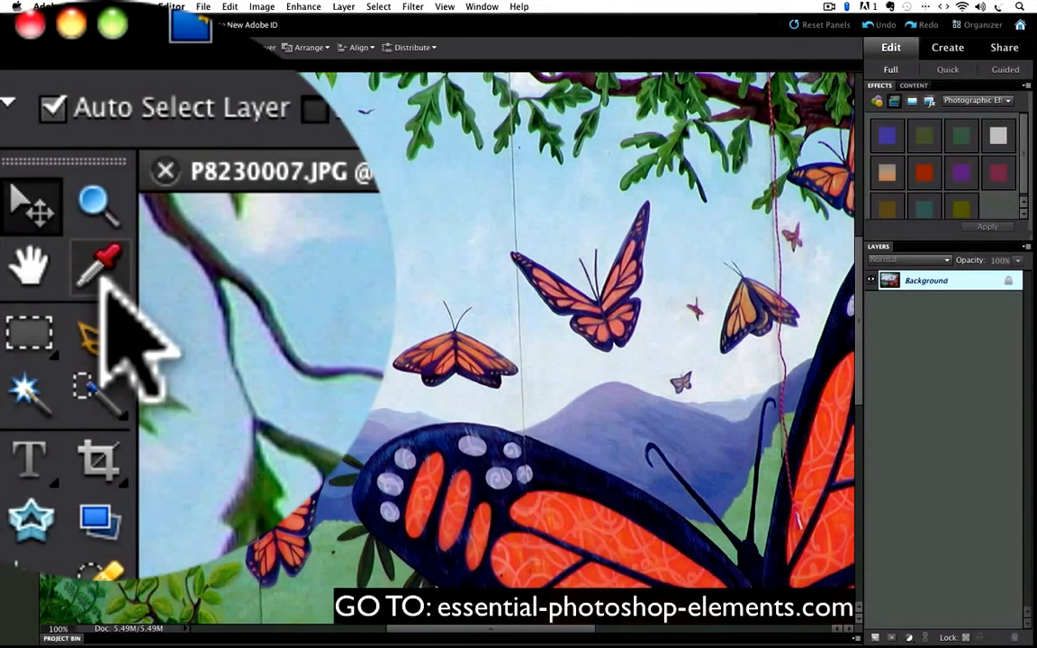
Activate the Eyedropper tool to sample colors from the mural photo
click(108, 267)
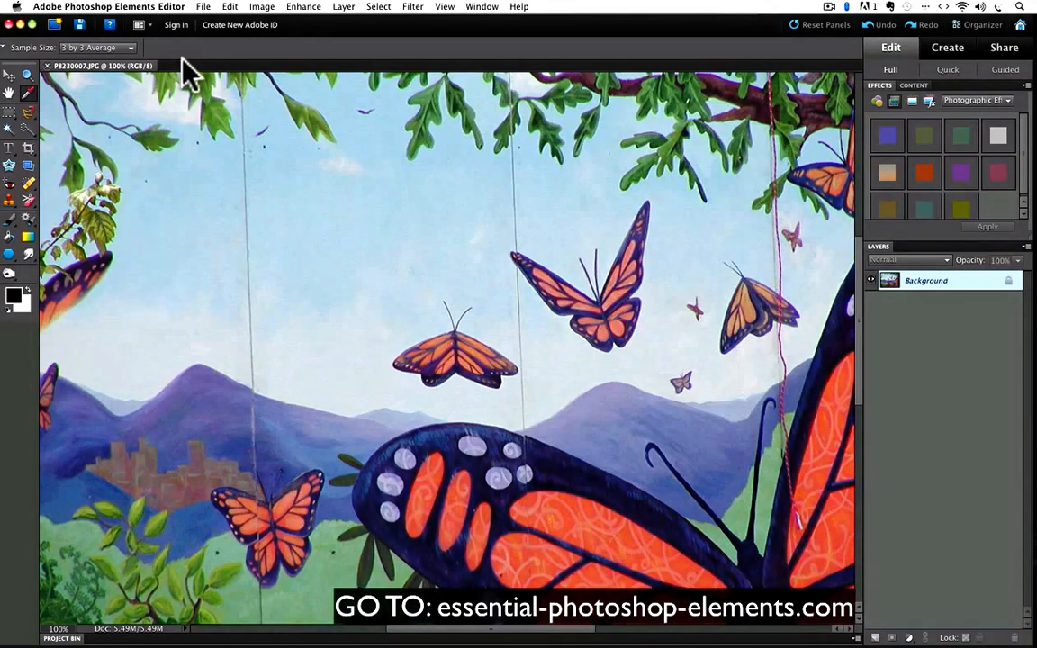
click(99, 46)
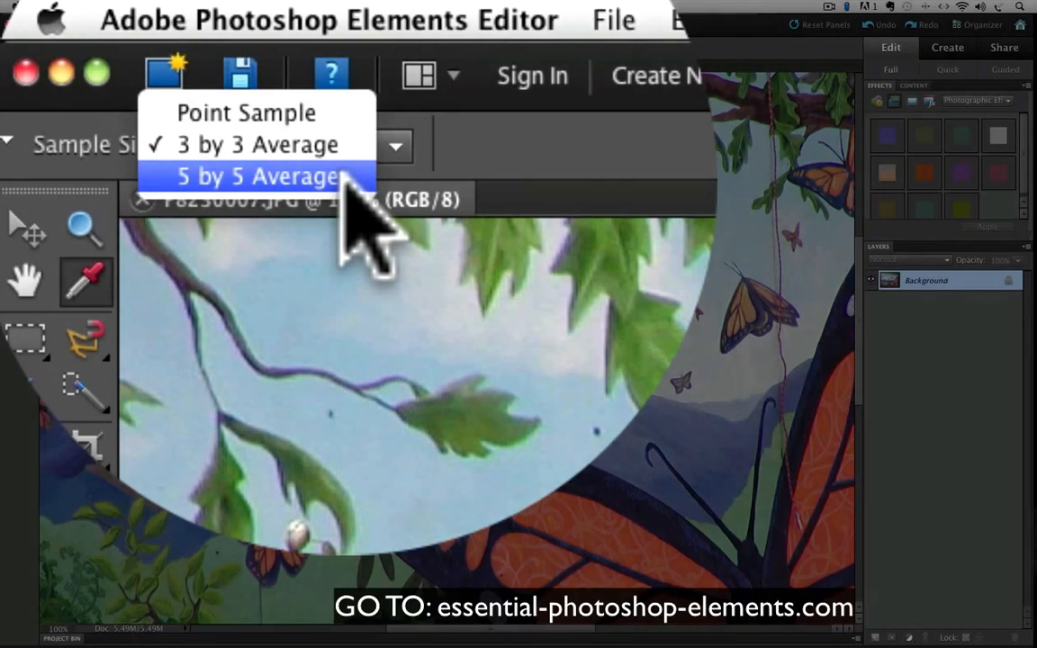
mouse_move(256, 144)
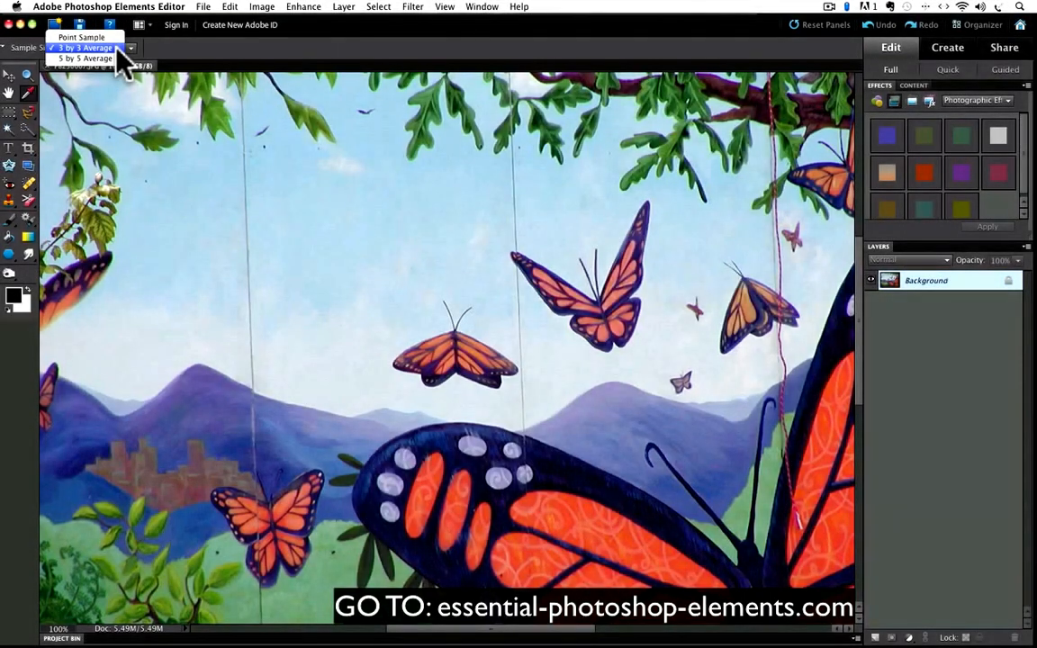
click(86, 47)
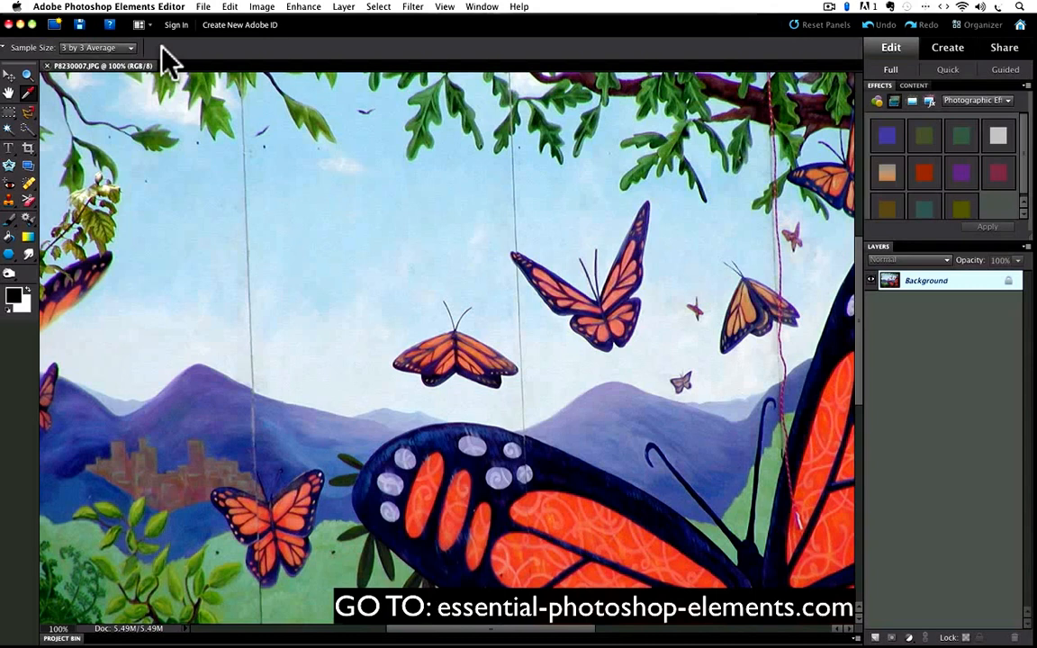
mouse_move(141, 202)
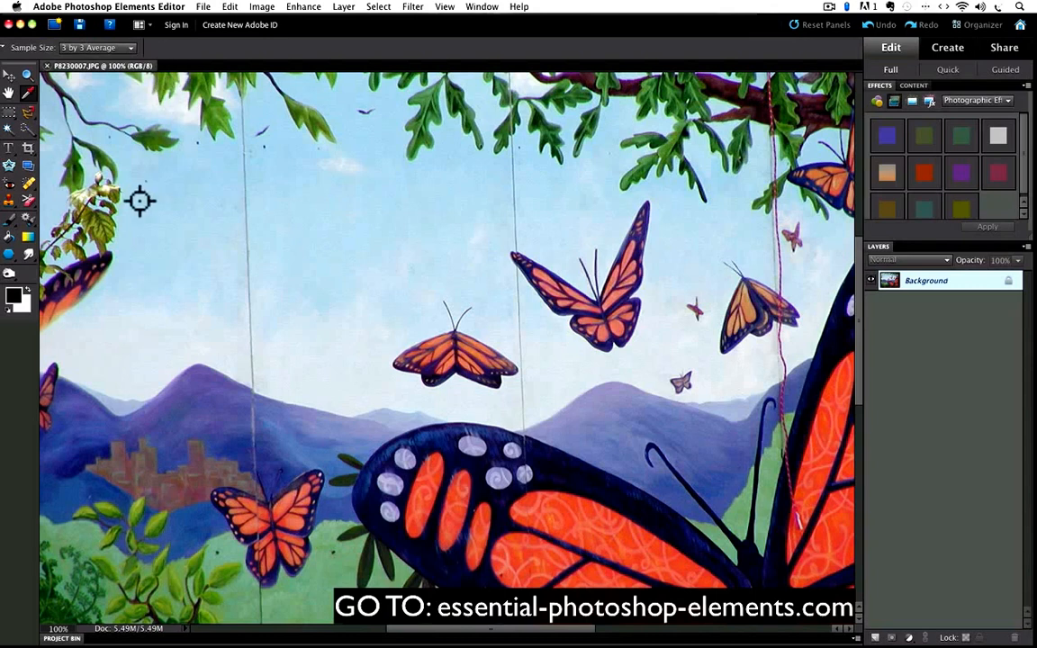
mouse_move(20, 297)
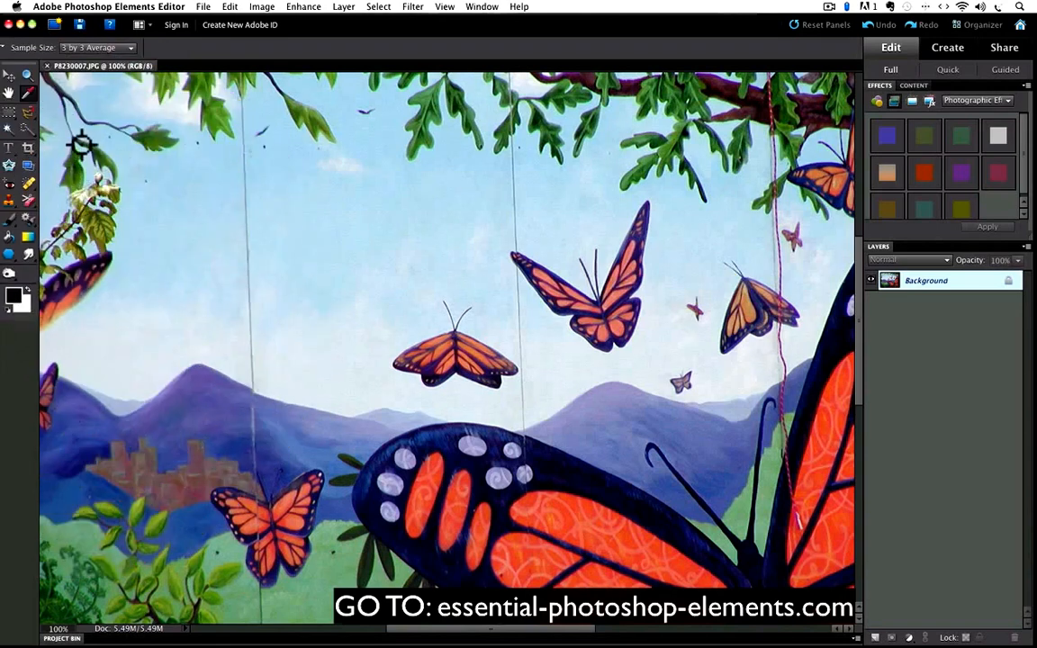
mouse_move(148, 237)
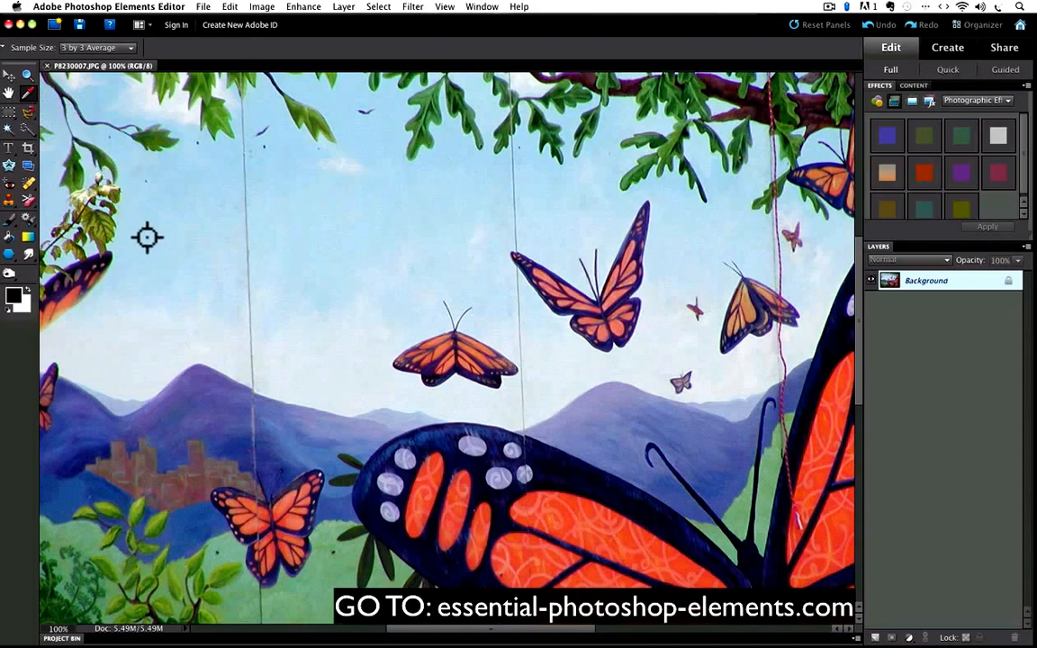
mouse_move(81, 288)
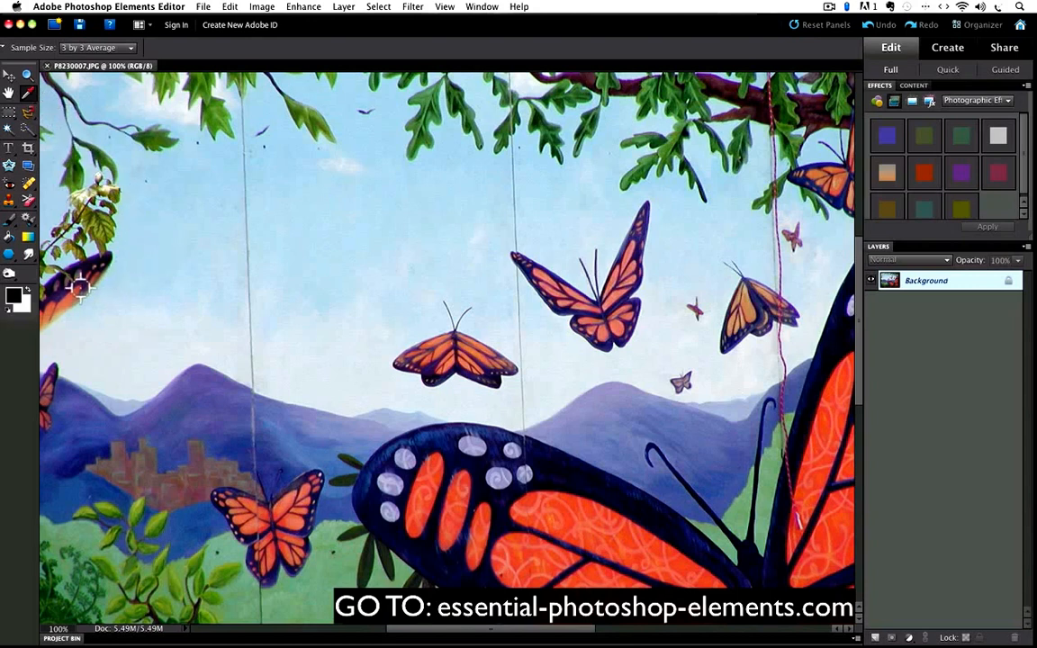
mouse_move(70, 305)
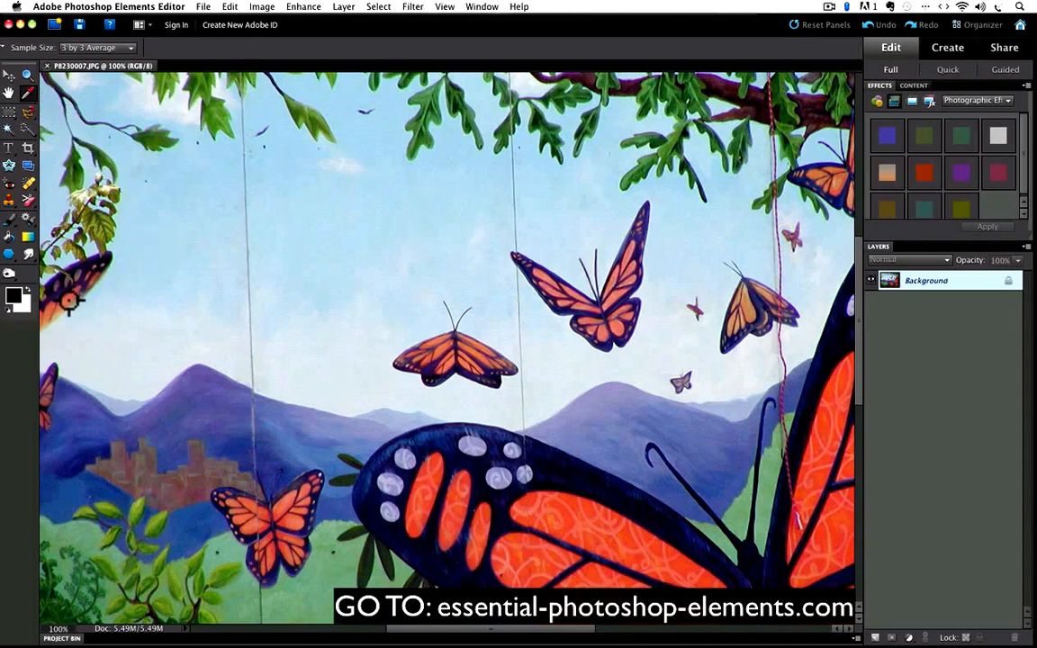